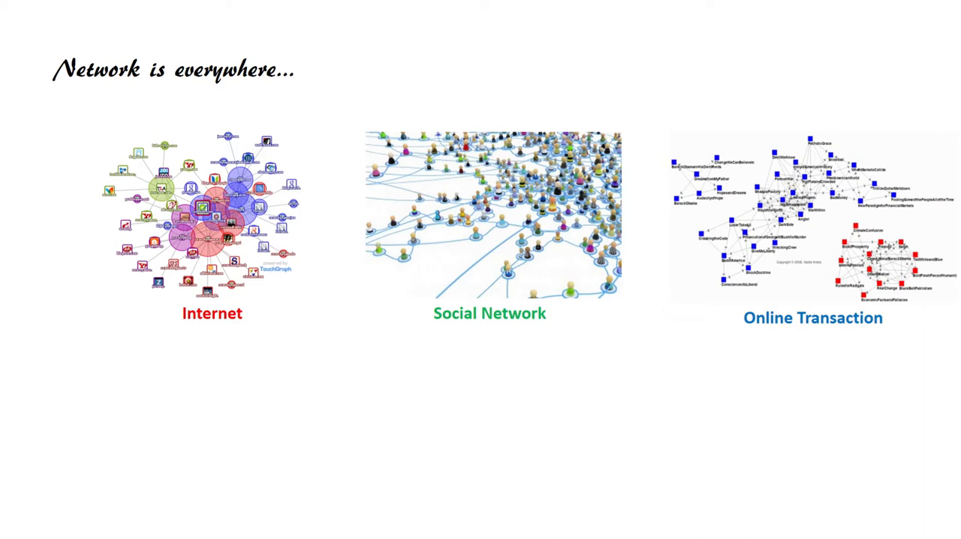
Advance to the dense subgraph detection slide pairing network types with their applications.
key("Right")
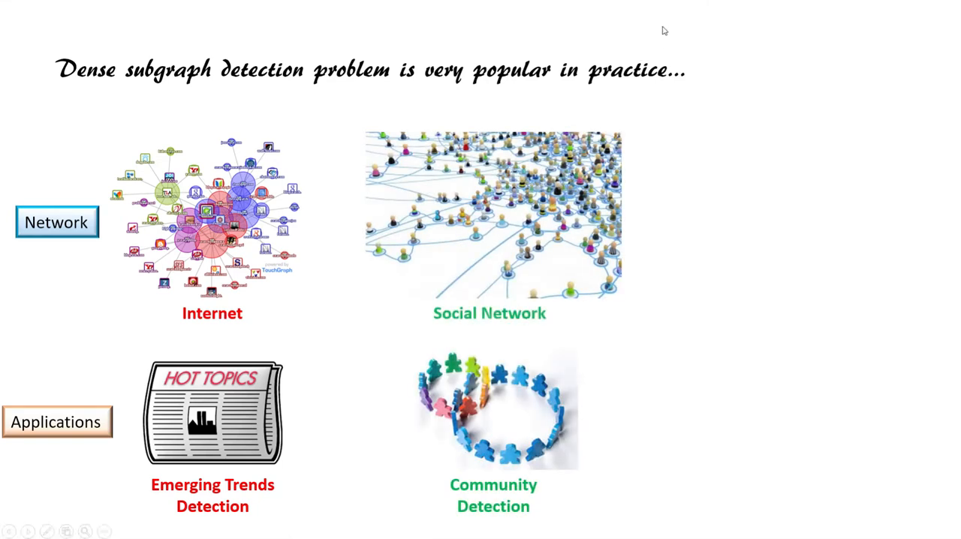
mouse_move(143, 6)
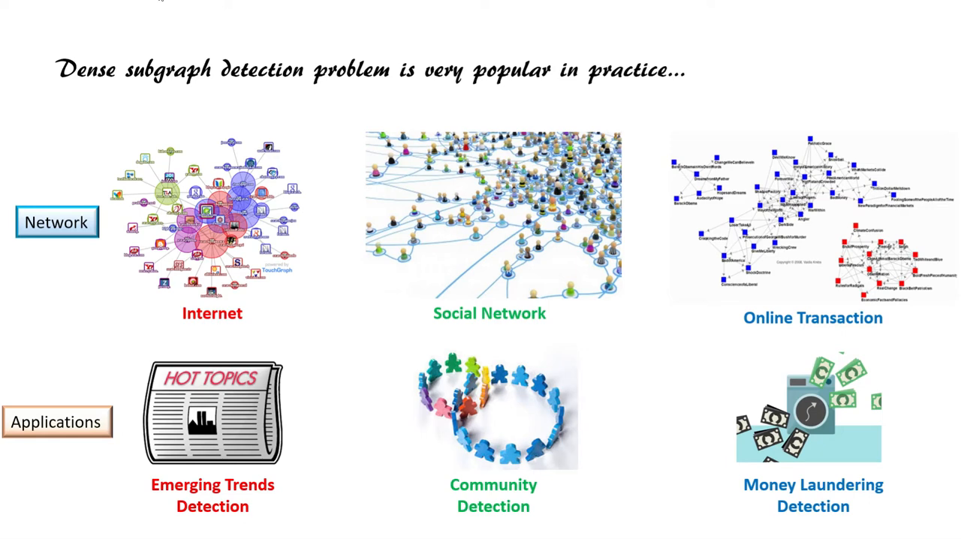
key("Right")
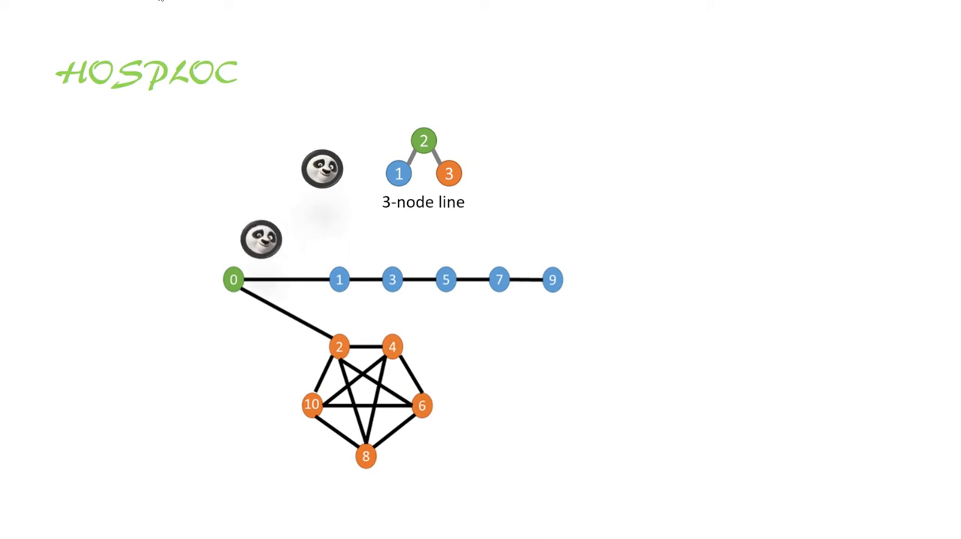
Move a panda walker from node 0 into the dense orange cluster on the HOSPLOC slide.
left_click_drag(260, 239, 373, 409)
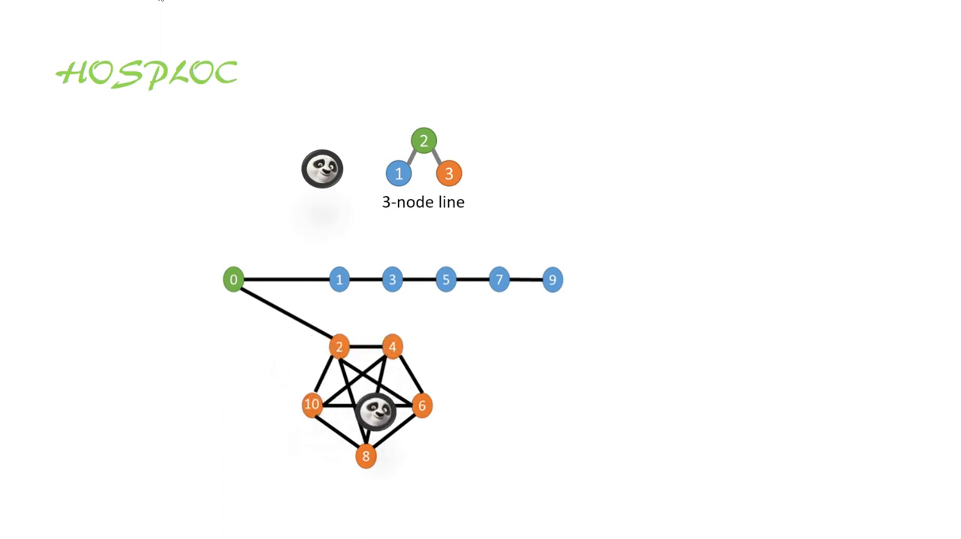